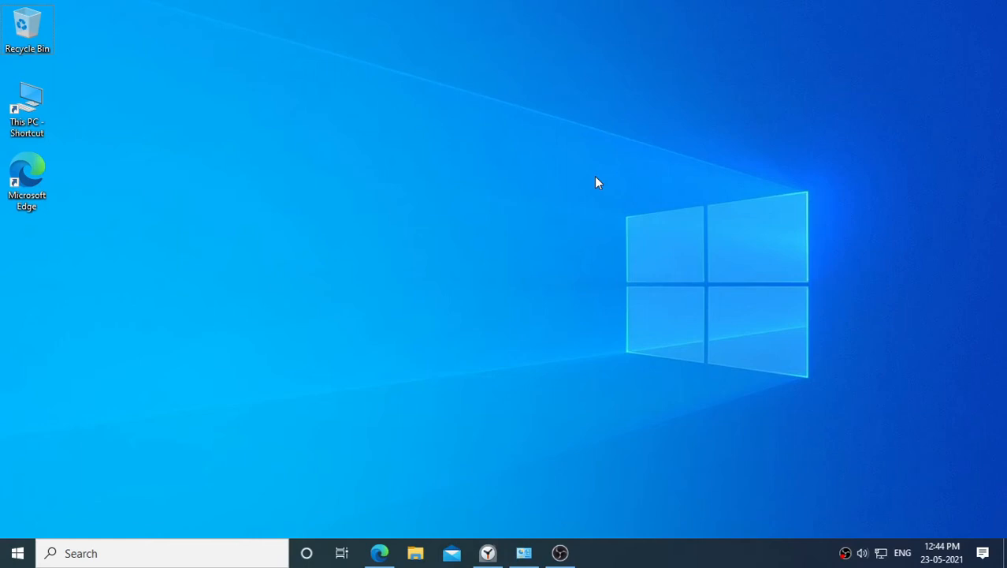
pyautogui.moveTo(580, 199)
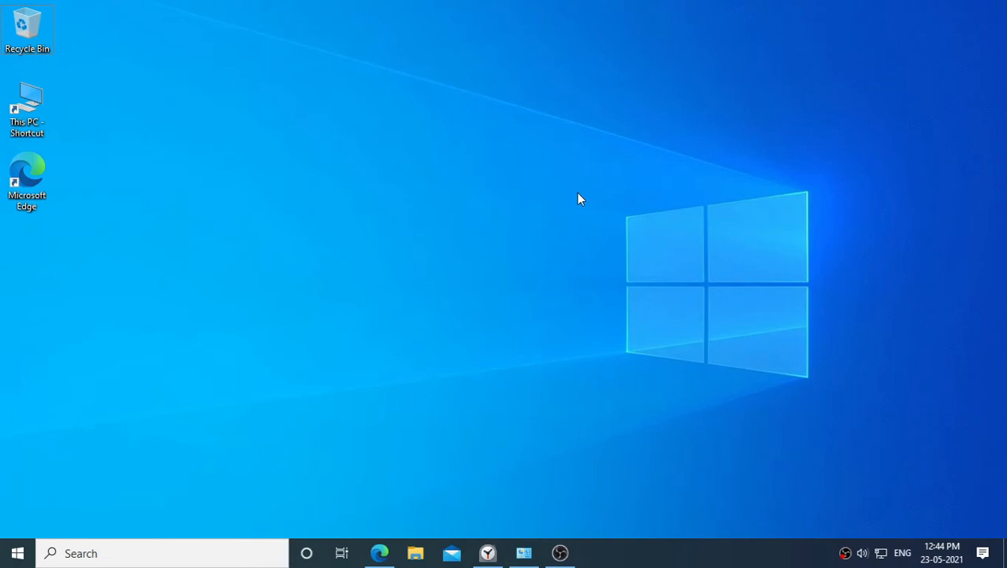
pyautogui.moveTo(36, 544)
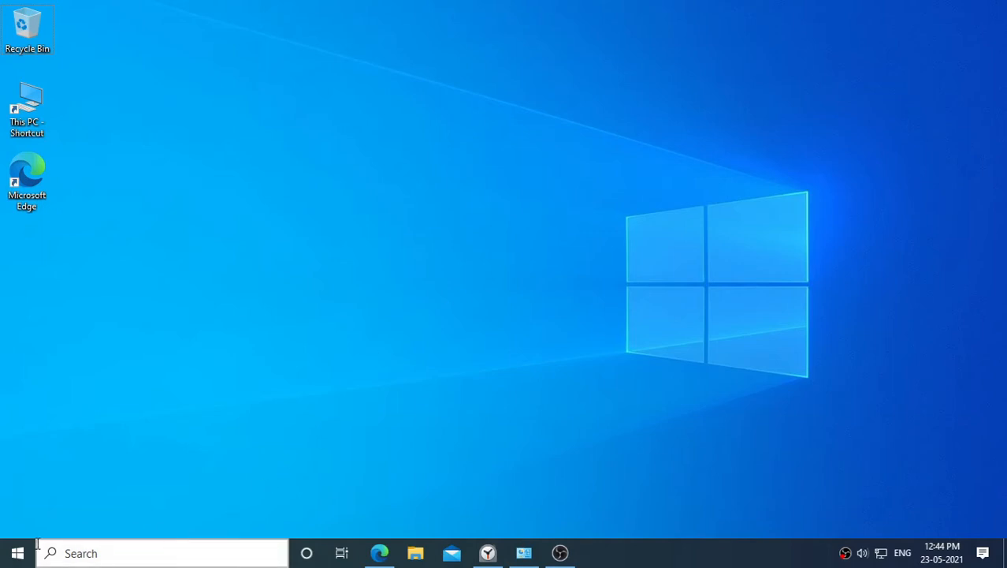
# Search Windows Start for "ease of access" to list the Ease of Access settings
pyautogui.click(16, 552)
pyautogui.write('ease of access')
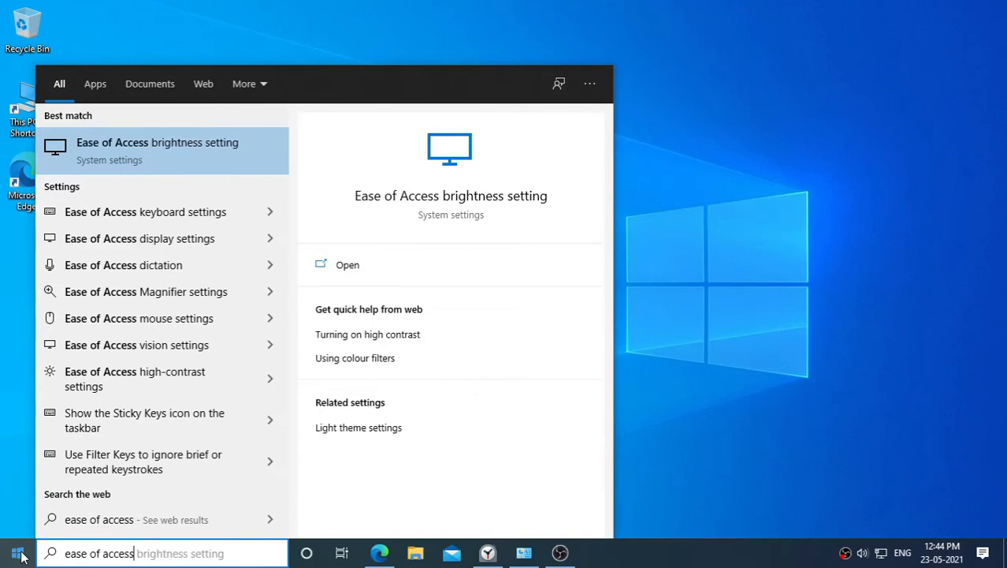
# Switch Mouse Keys On in the Ease of Access Mouse page
pyautogui.click(157, 150)
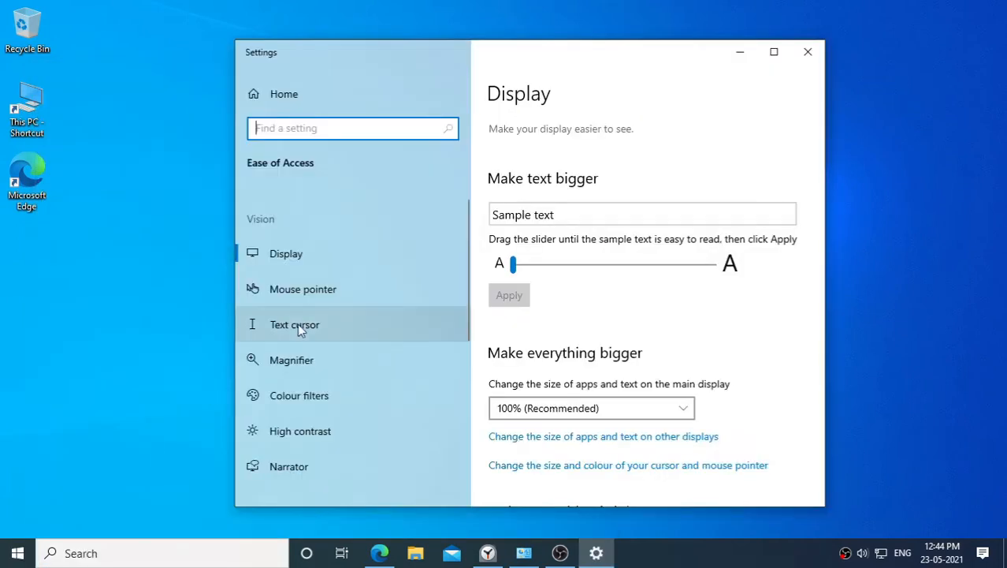
pyautogui.scroll(-3)
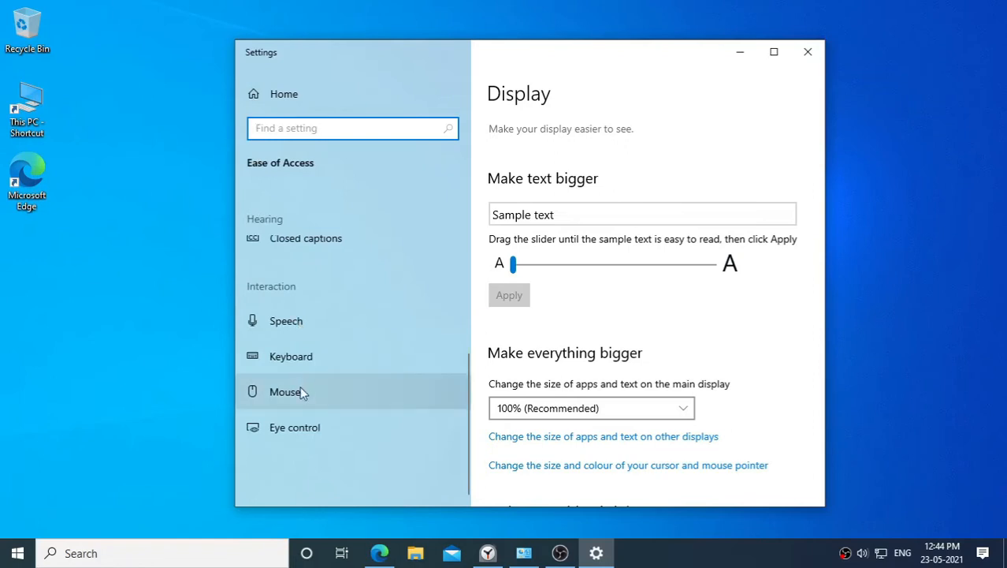
pyautogui.click(286, 391)
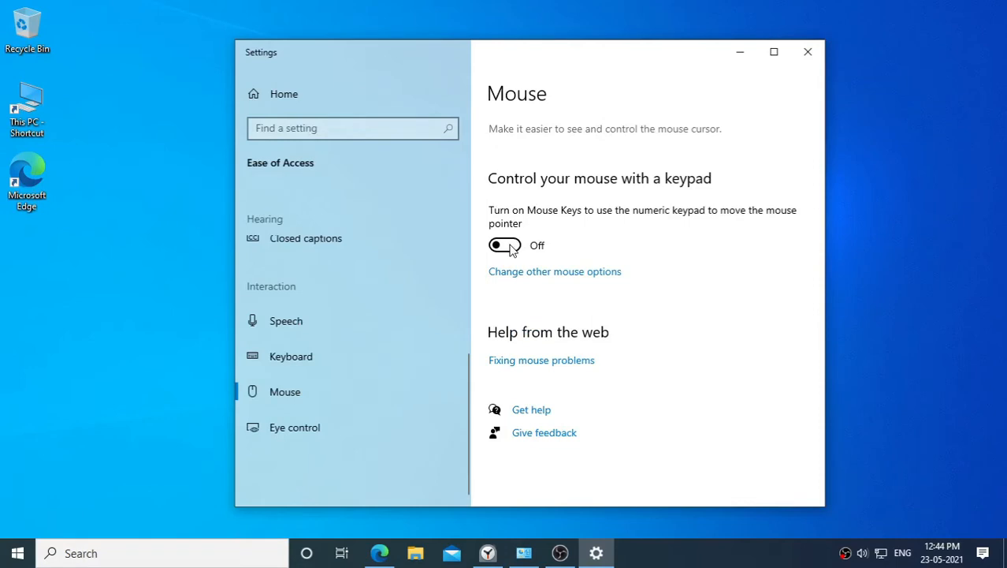
pyautogui.click(504, 246)
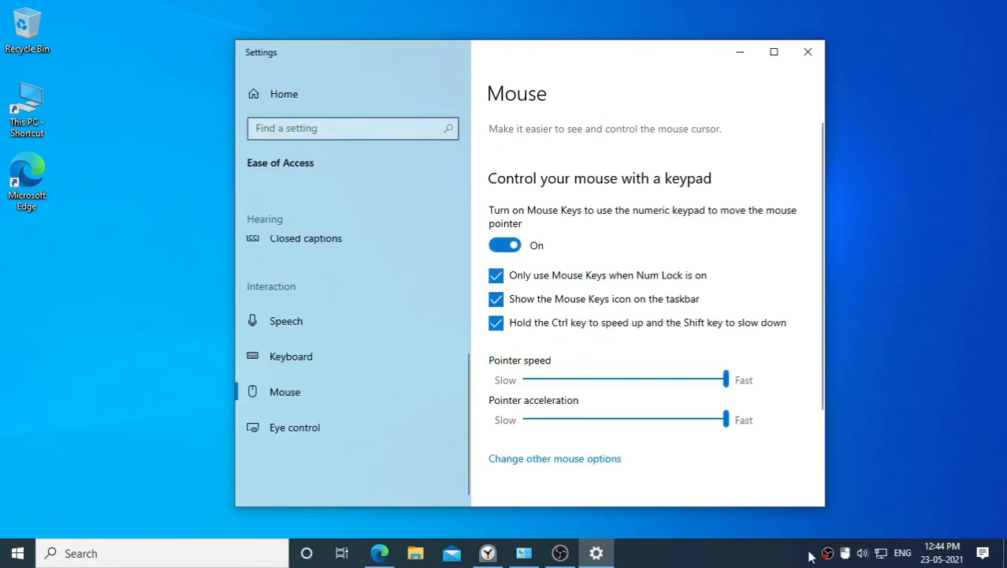
pyautogui.moveTo(845, 552)
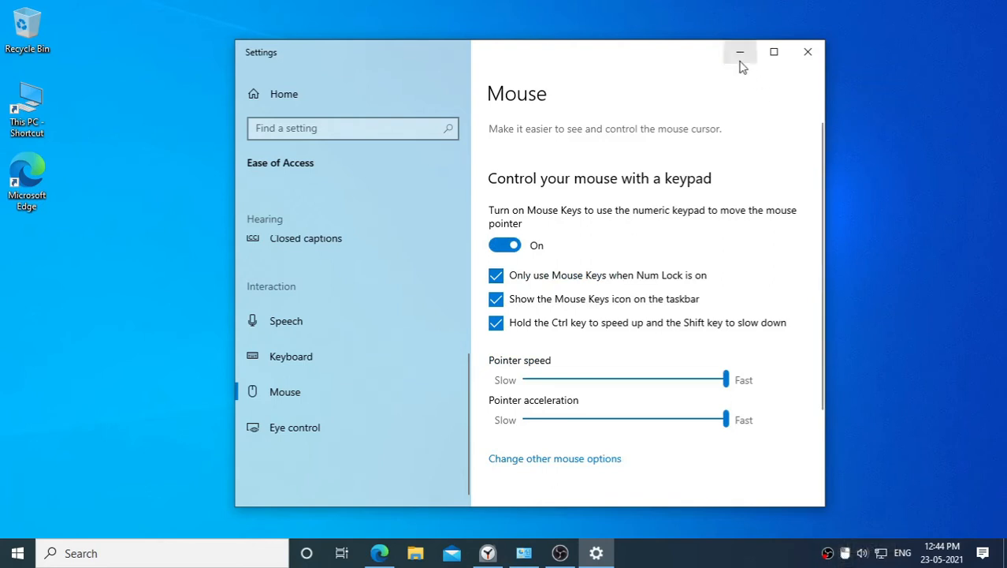
# Launch On-Screen Keyboard via an "osk" search and tick Turn on numeric key pad in Options
pyautogui.click(740, 52)
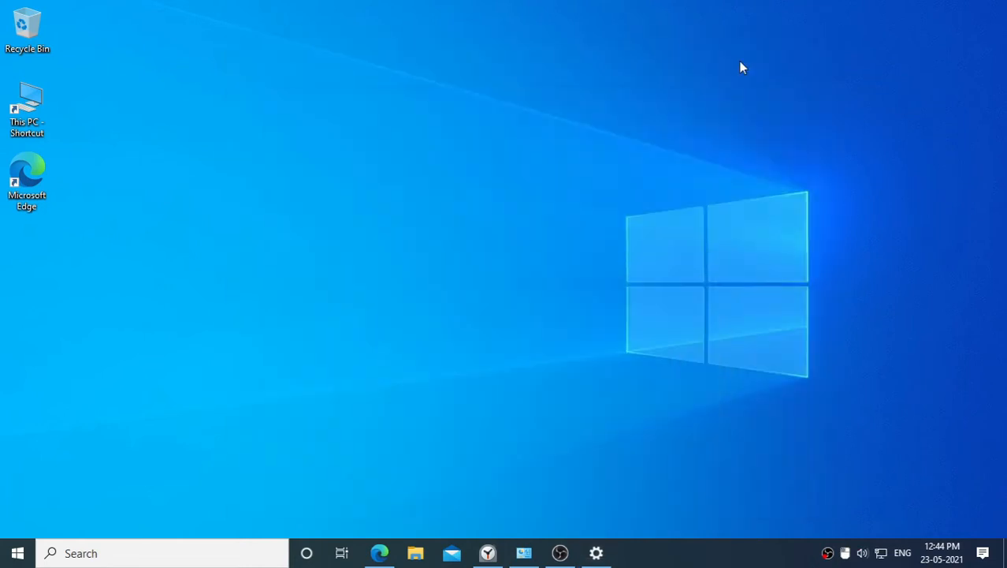
pyautogui.click(82, 552)
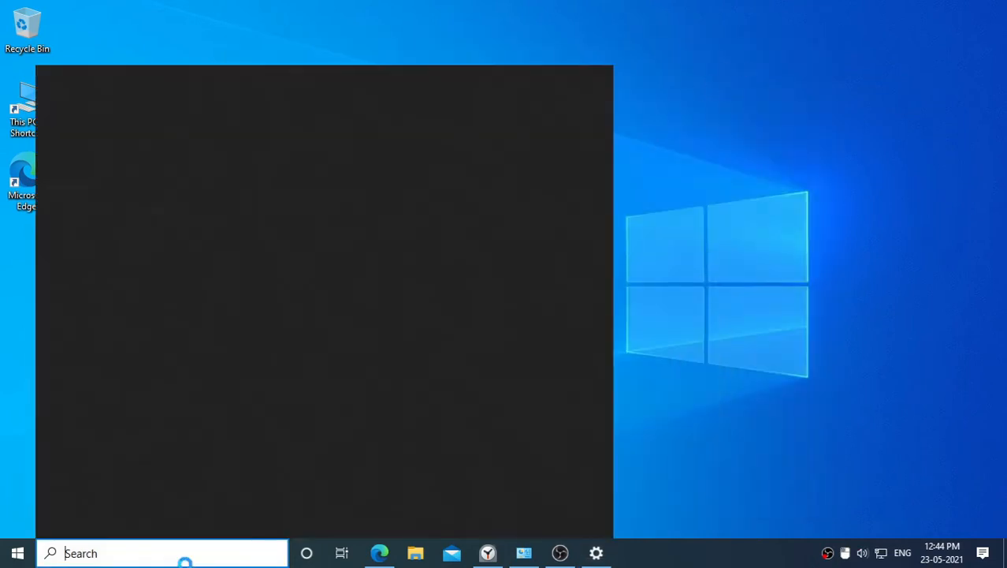
pyautogui.write('osk')
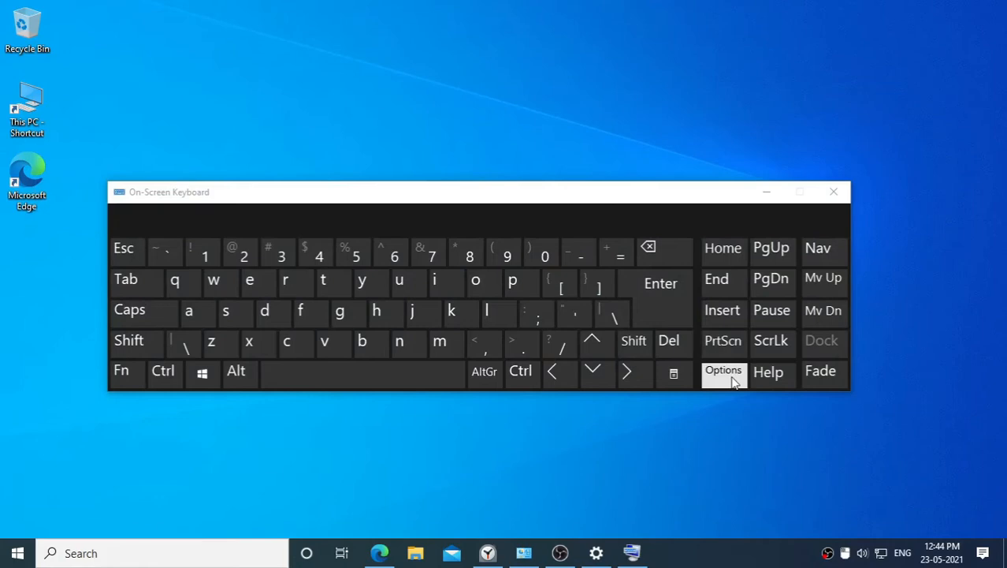
pyautogui.click(722, 371)
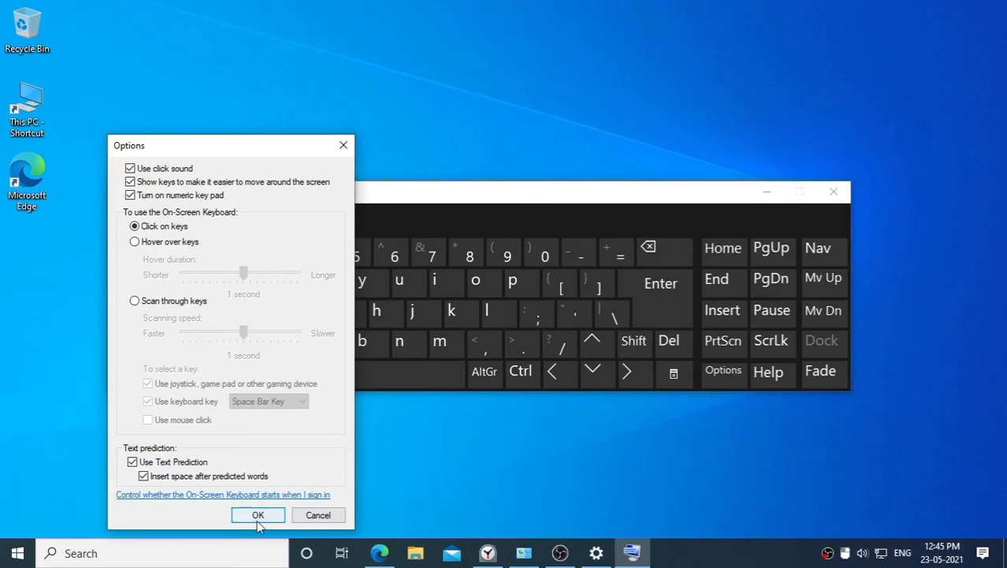
# Confirm the Options so the keyboard shows its numeric keypad with NumLock on
pyautogui.click(257, 514)
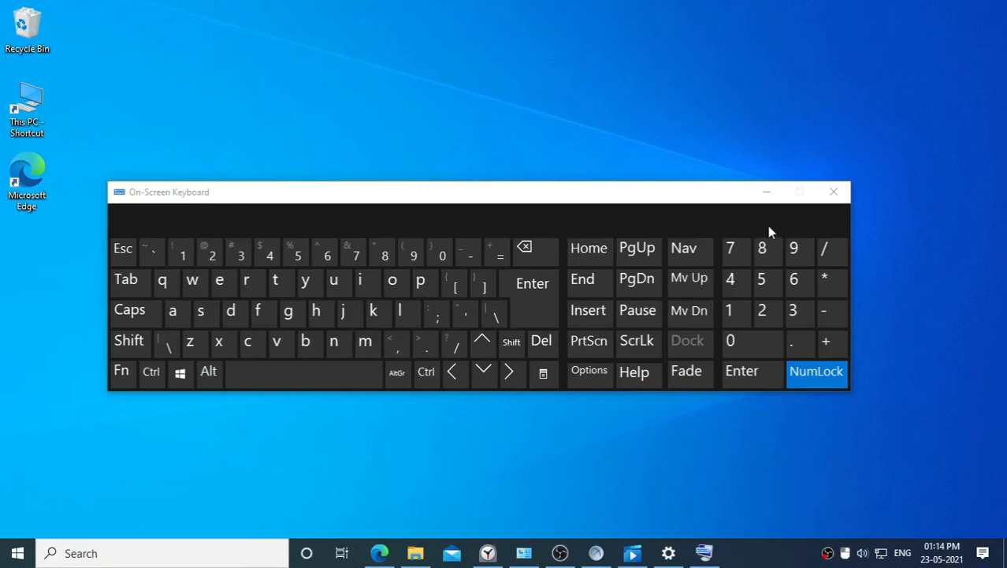
pyautogui.moveTo(771, 45)
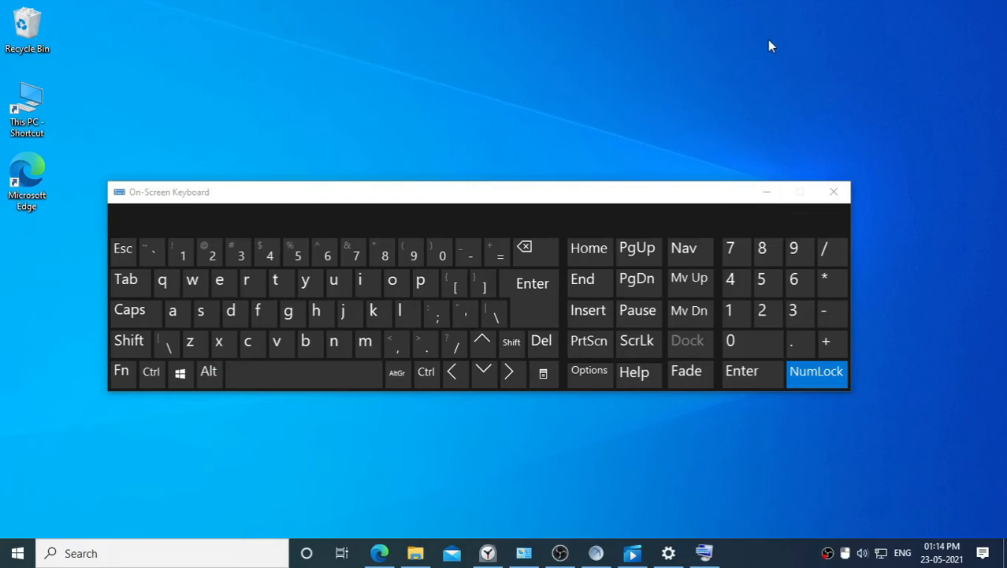
pyautogui.click(762, 309)
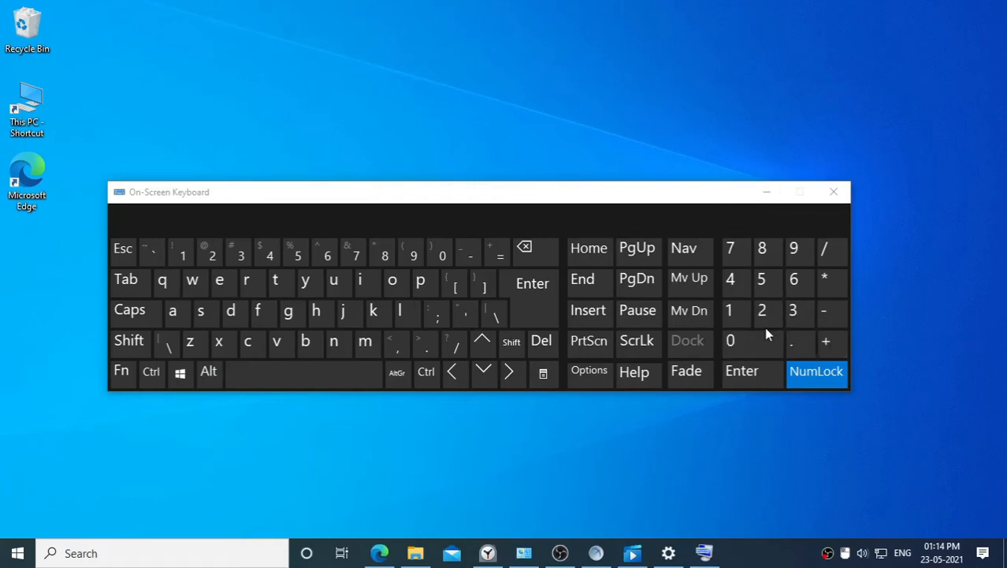
pyautogui.click(760, 309)
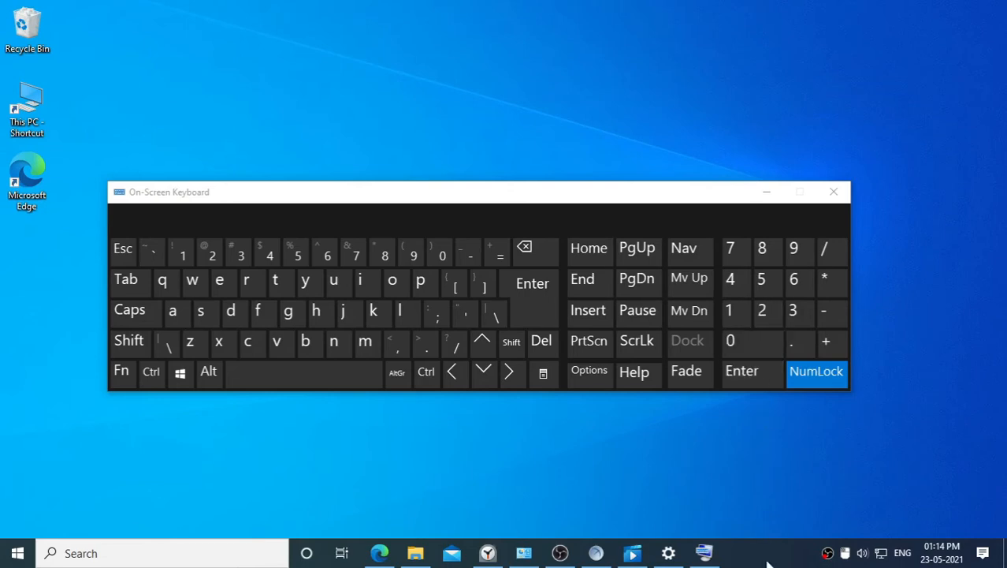
pyautogui.moveTo(718, 296)
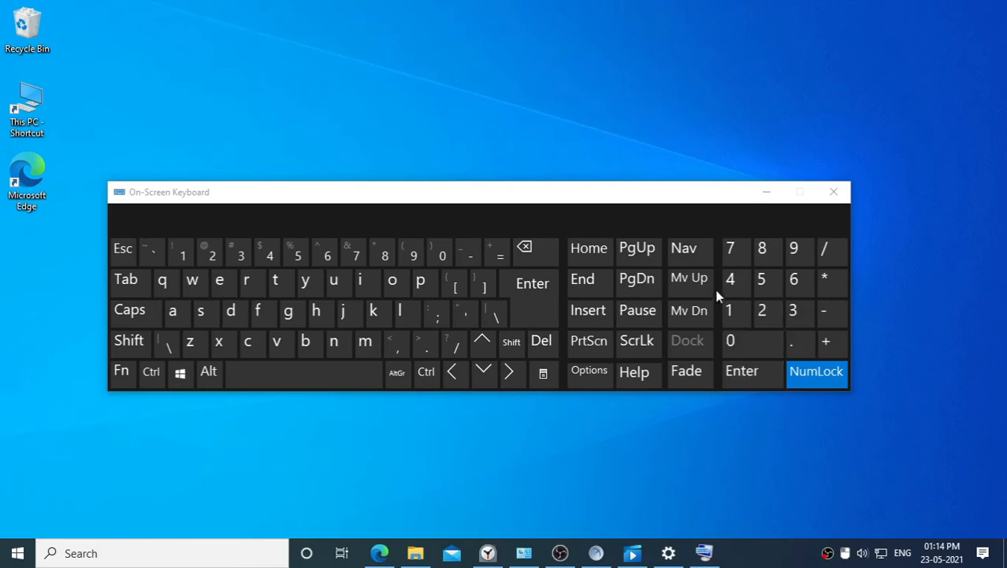
pyautogui.click(728, 279)
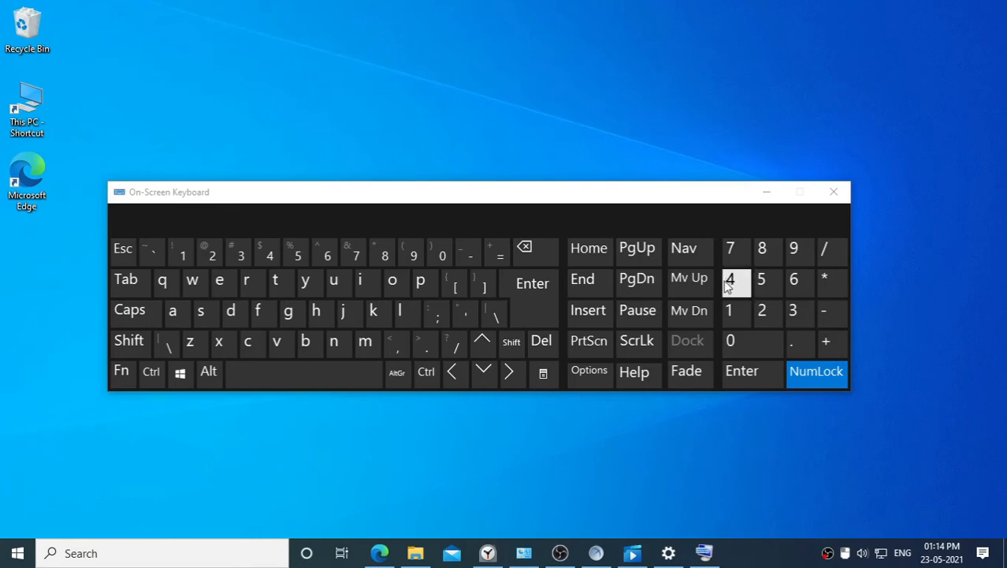
pyautogui.moveTo(718, 286)
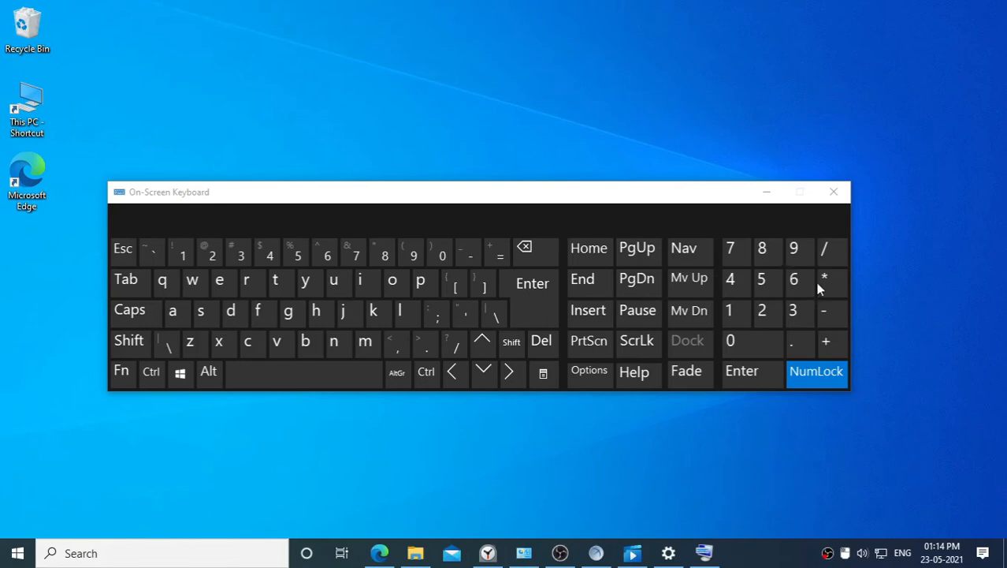
pyautogui.moveTo(958, 290)
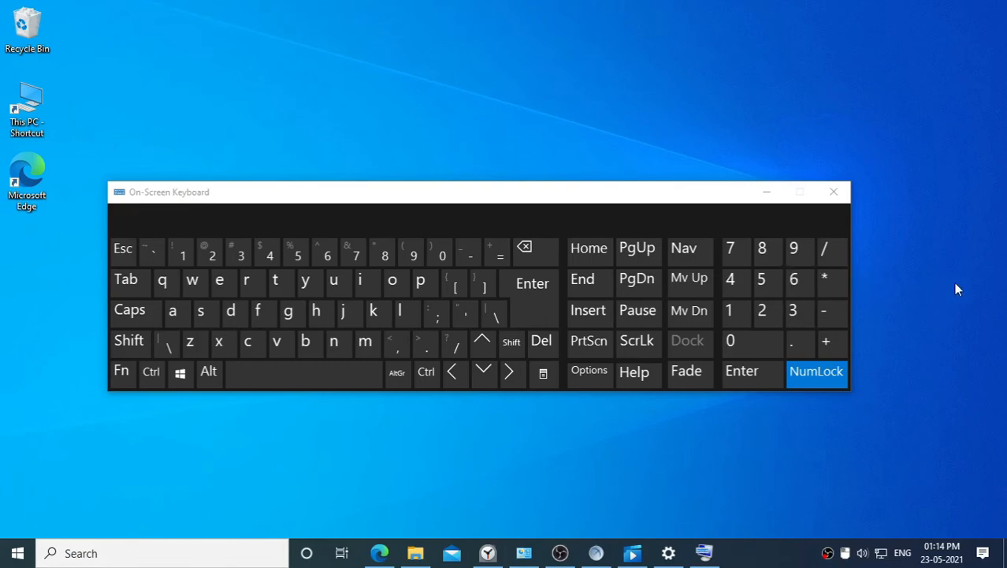
pyautogui.moveTo(980, 289)
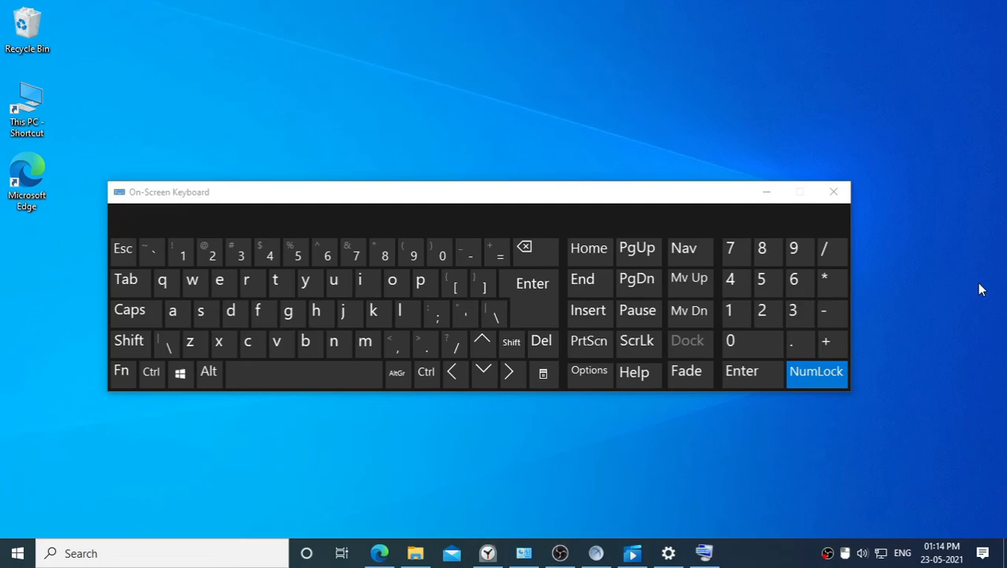
pyautogui.moveTo(896, 309)
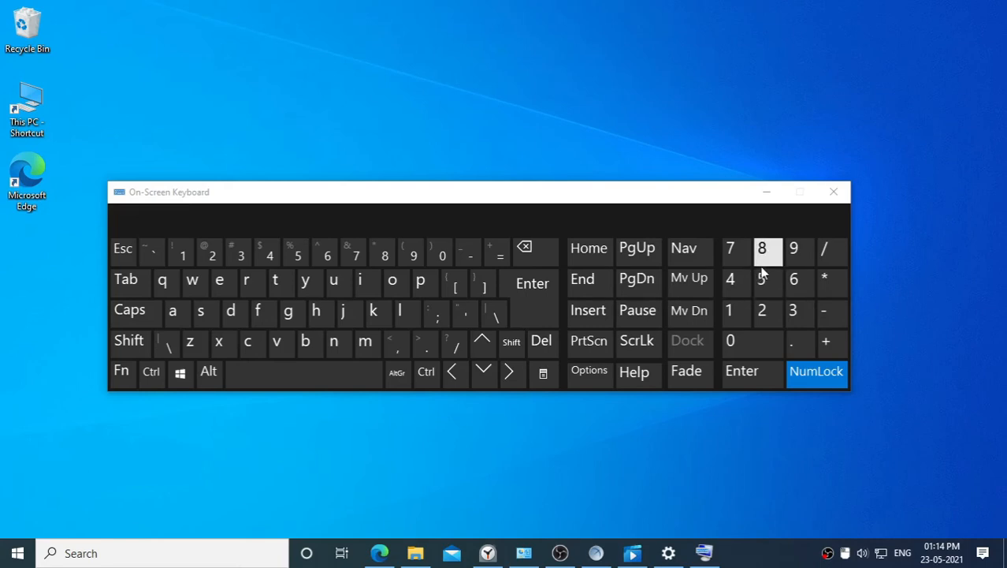
pyautogui.moveTo(764, 276)
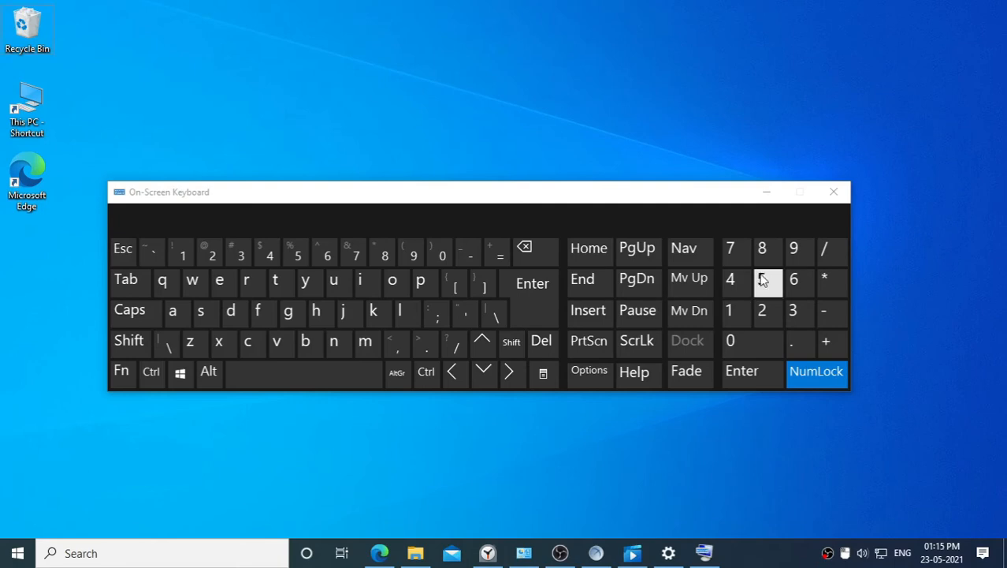
pyautogui.moveTo(583, 468)
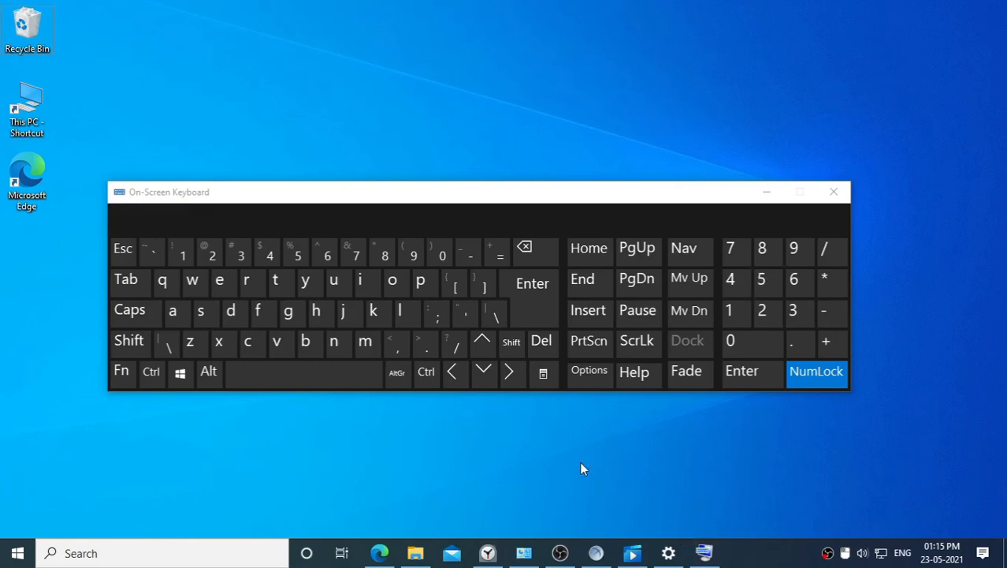
pyautogui.moveTo(542, 420)
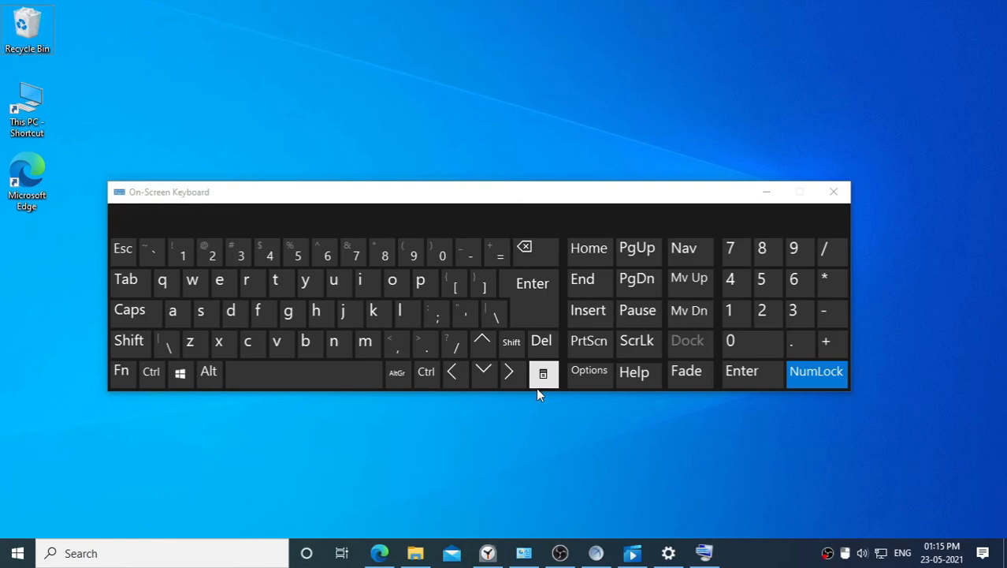
pyautogui.moveTo(539, 410)
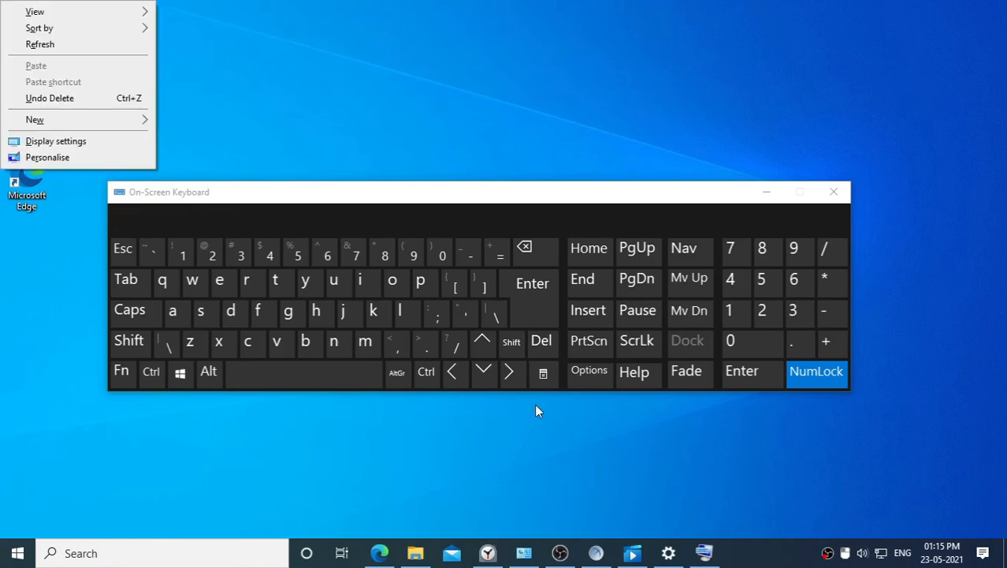
pyautogui.click(536, 410)
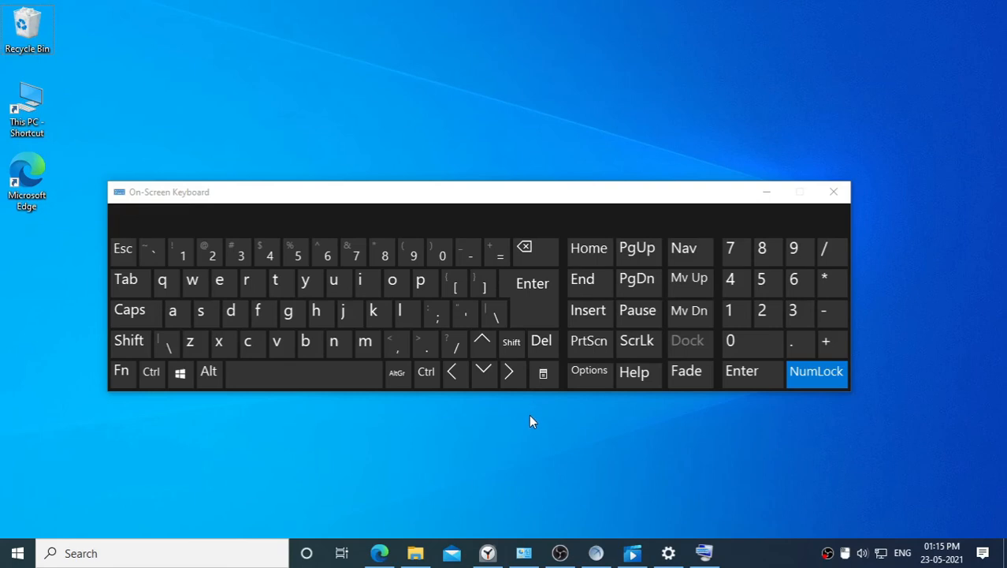
pyautogui.moveTo(155, 413)
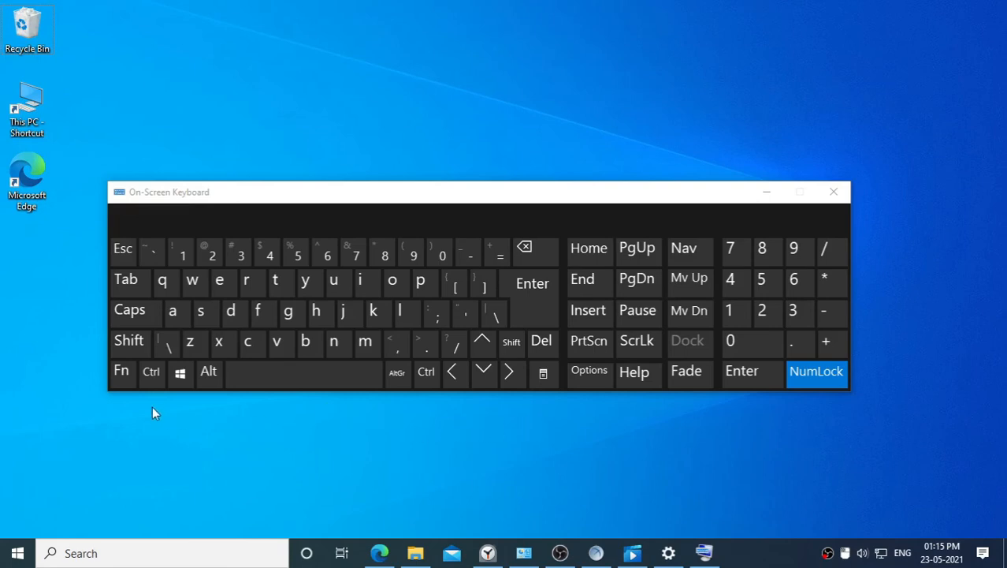
pyautogui.moveTo(145, 398)
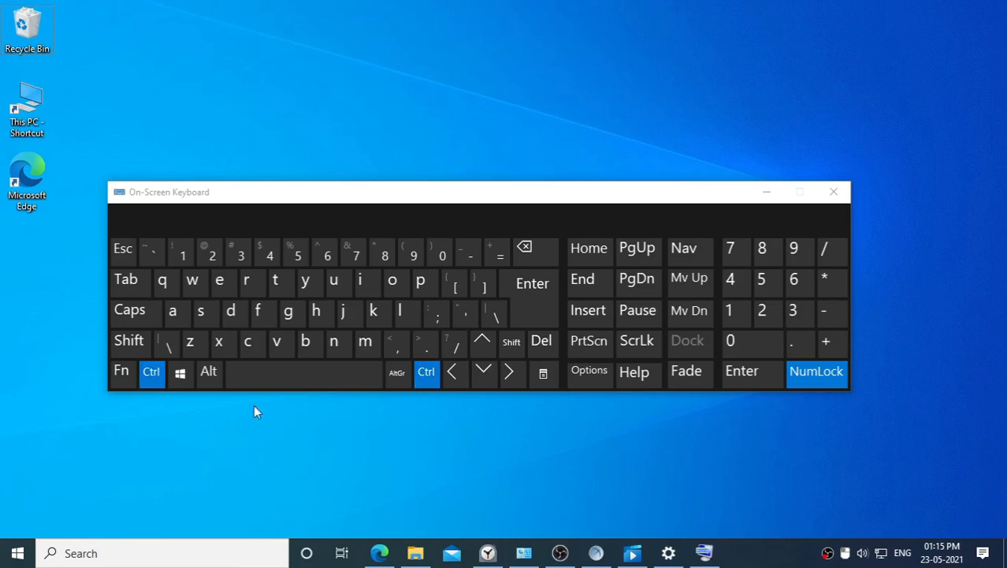
pyautogui.moveTo(697, 407)
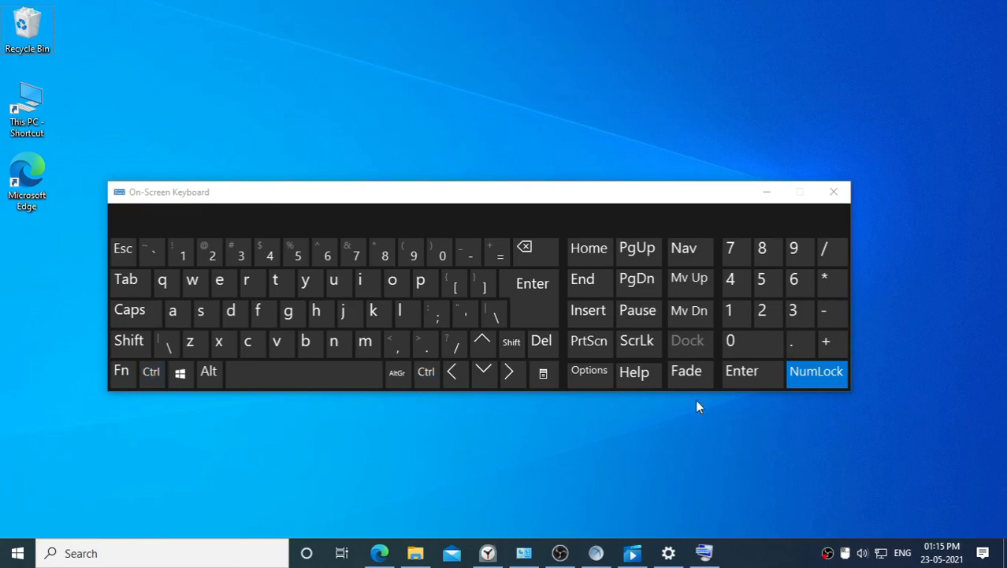
pyautogui.moveTo(189, 449)
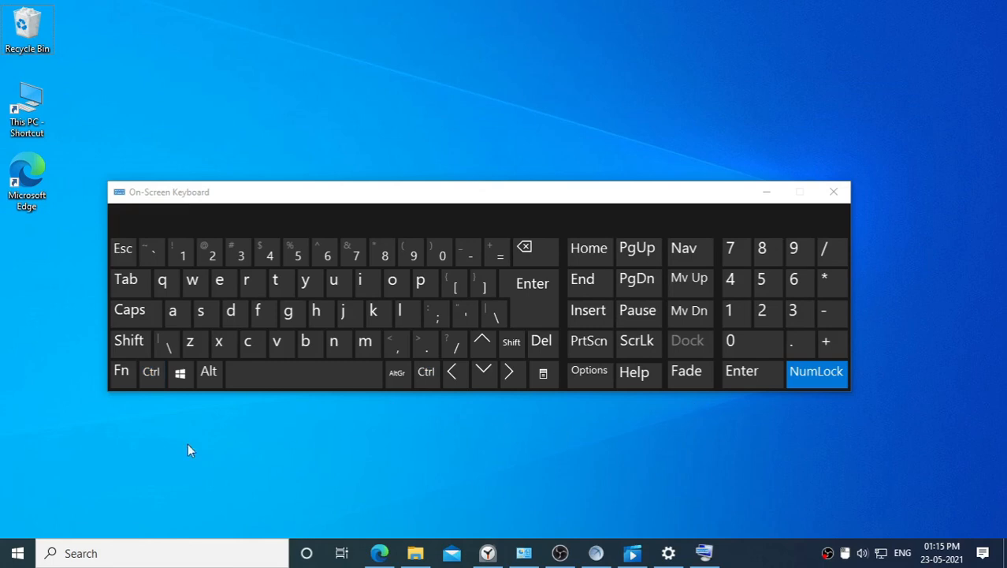